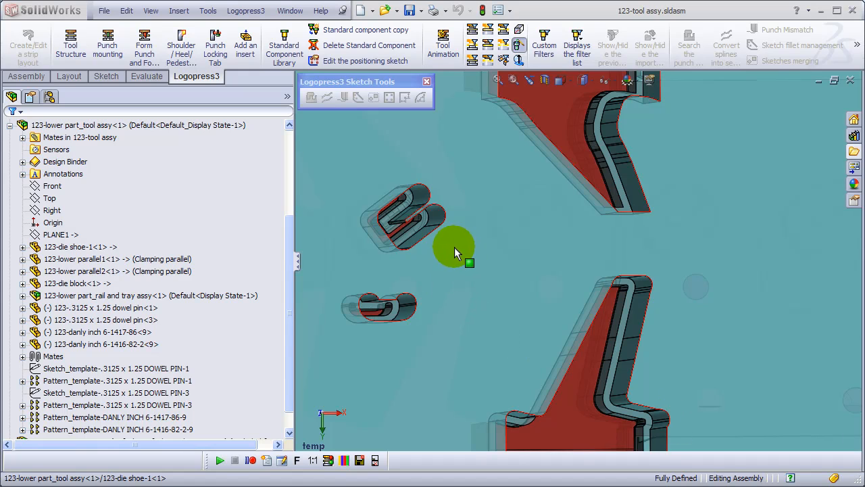
Merge the die shoe's clearance edge sketches into one sketch with Logopress3 Sketches merging.
{"action": "left_click", "coordinate": [419, 196]}
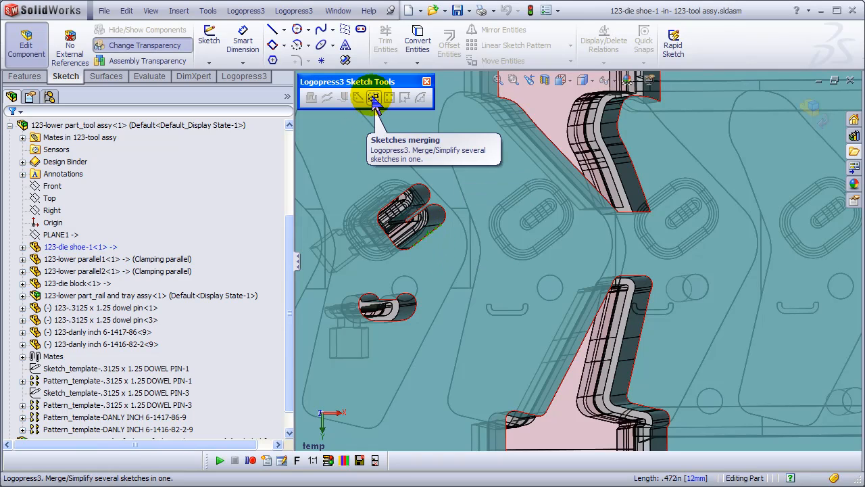
{"action": "left_click", "coordinate": [373, 98]}
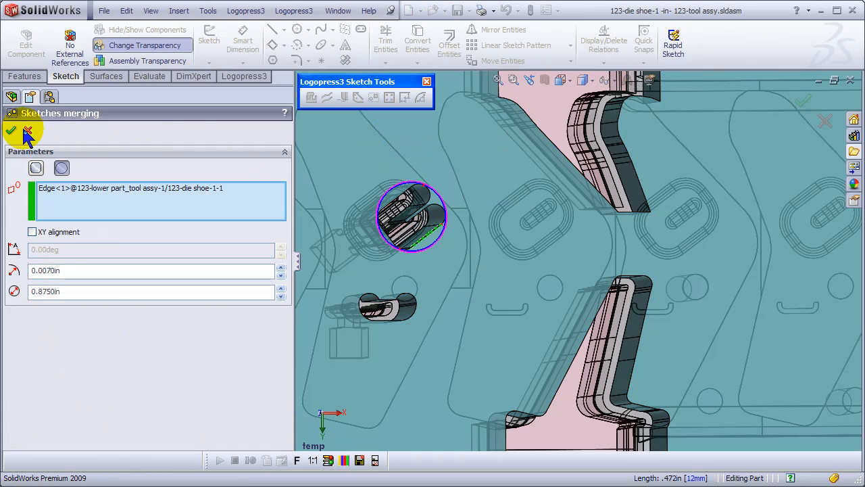
{"action": "left_click", "coordinate": [27, 132]}
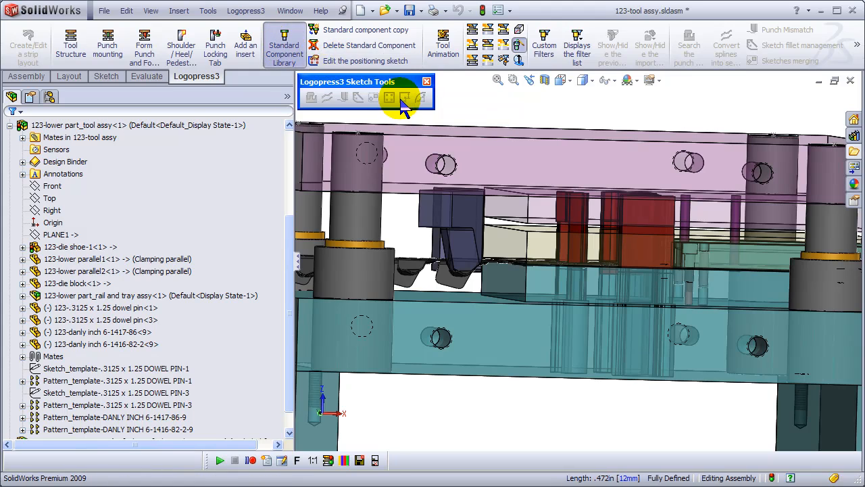
Mount a 0.75 in LAMINA INCH stripper bolt through the stripper, punch retainer and punch shoe.
{"action": "left_click", "coordinate": [389, 98]}
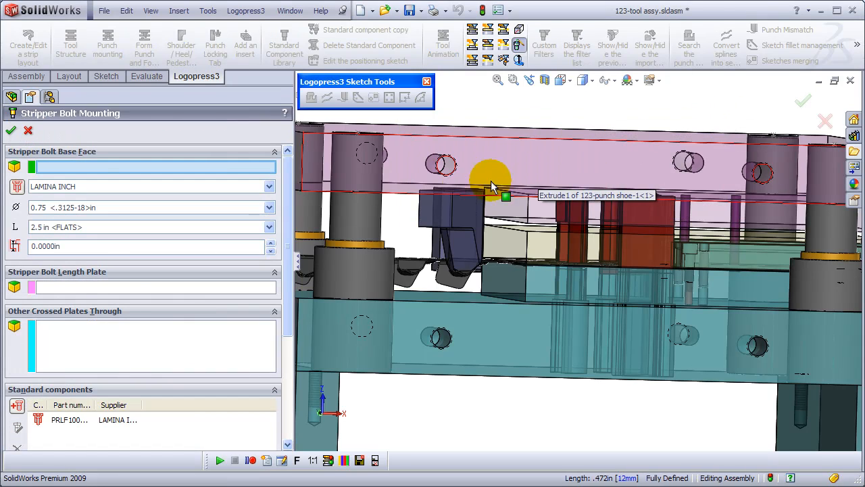
{"action": "mouse_move", "coordinate": [541, 235]}
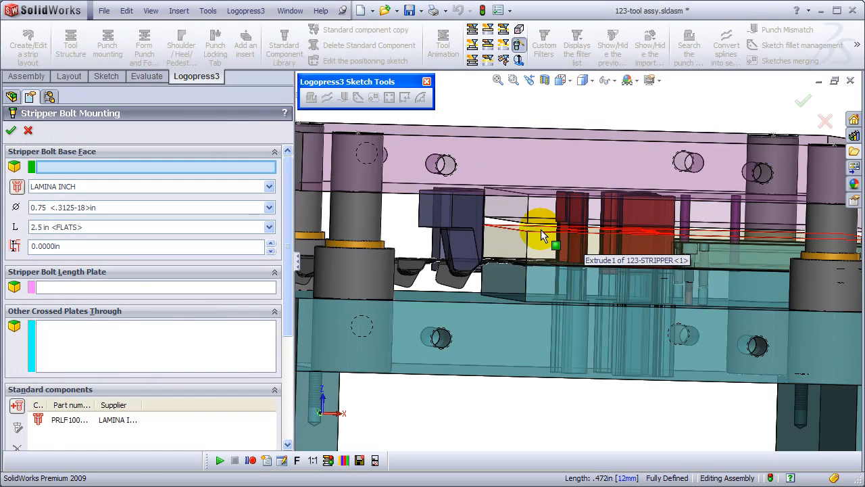
{"action": "left_click", "coordinate": [530, 173]}
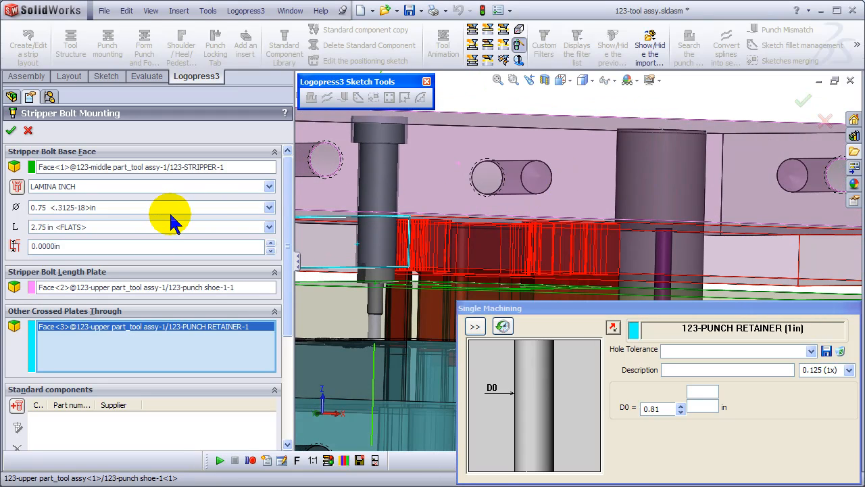
{"action": "left_click", "coordinate": [271, 227]}
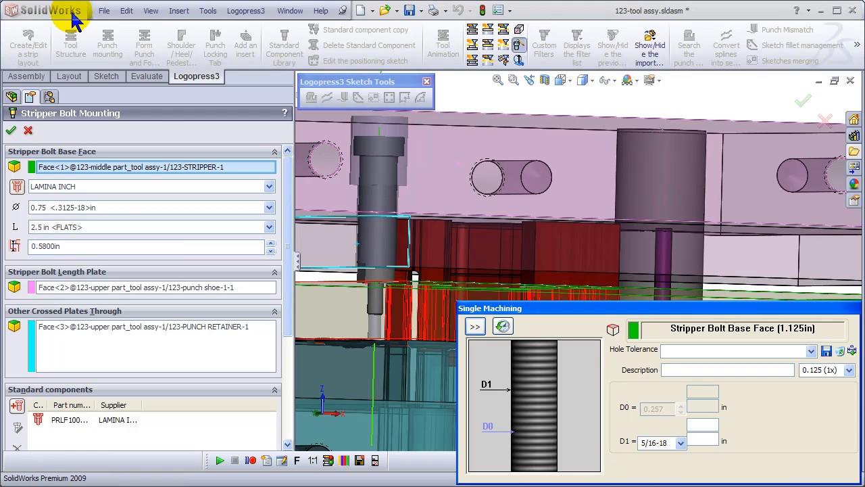
{"action": "mouse_move", "coordinate": [93, 313]}
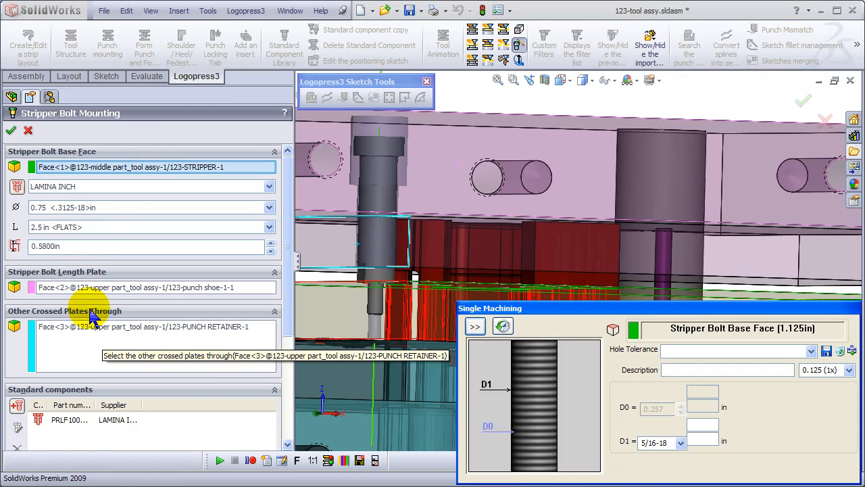
{"action": "left_click", "coordinate": [11, 130]}
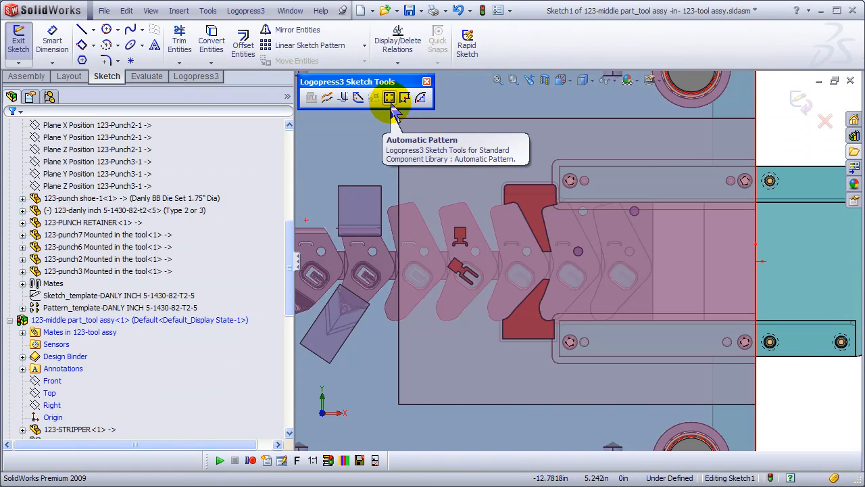
Pattern four stripper bolts 2.25 in and 0.75 in from the plate edges.
{"action": "left_click", "coordinate": [390, 97]}
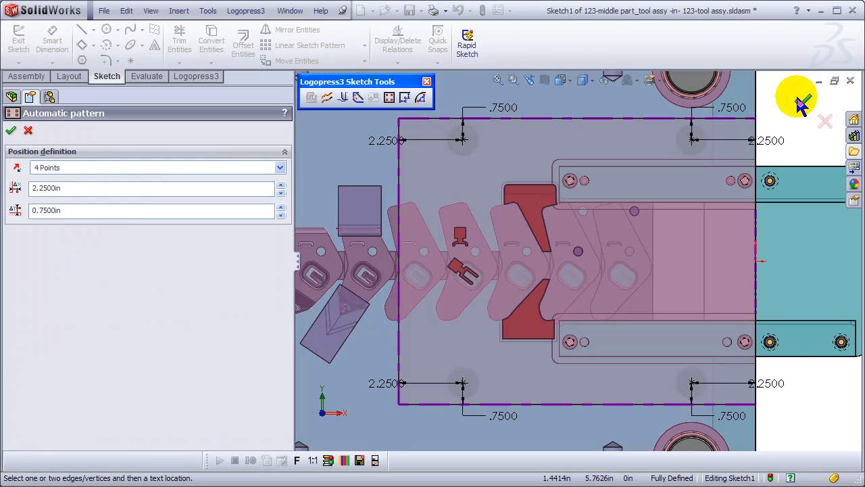
{"action": "left_click", "coordinate": [11, 130]}
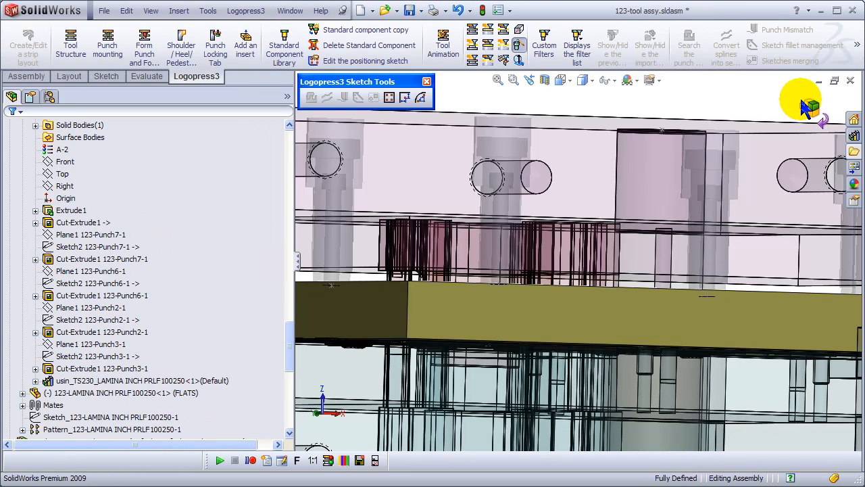
{"action": "mouse_move", "coordinate": [284, 41]}
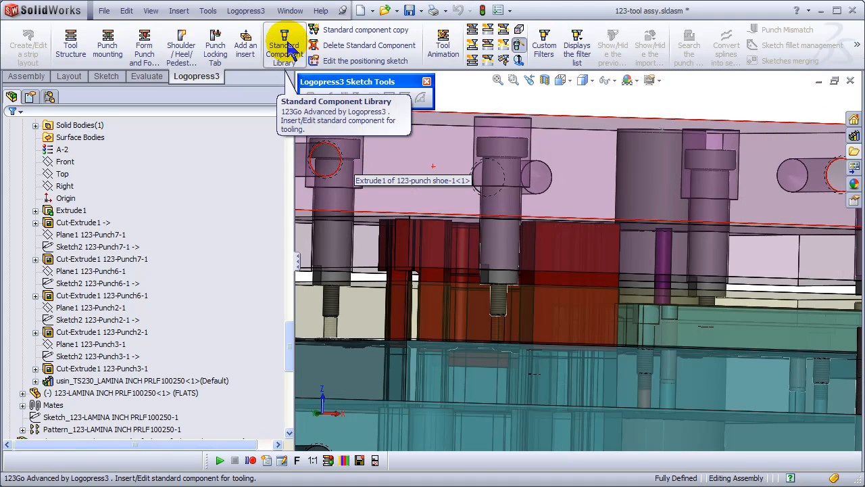
Define M6x1.0 screw mounting from the punch shoe head face into the punch retainer tapped face.
{"action": "left_click", "coordinate": [284, 42]}
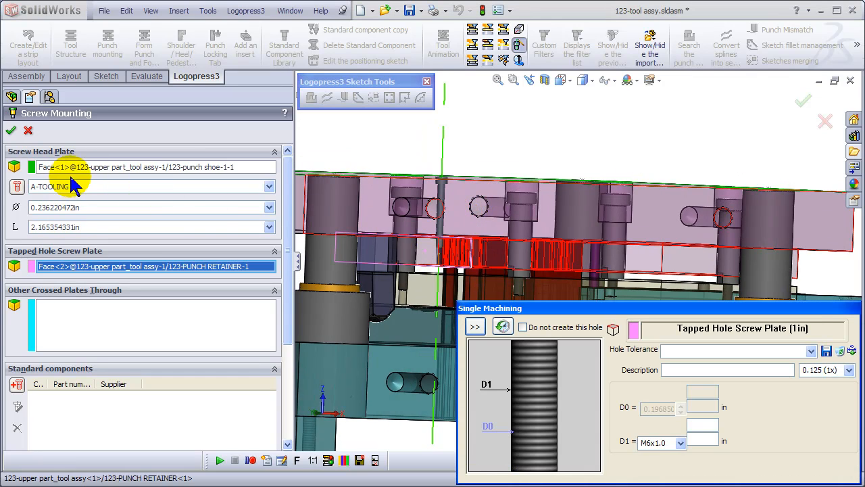
{"action": "left_click", "coordinate": [269, 187]}
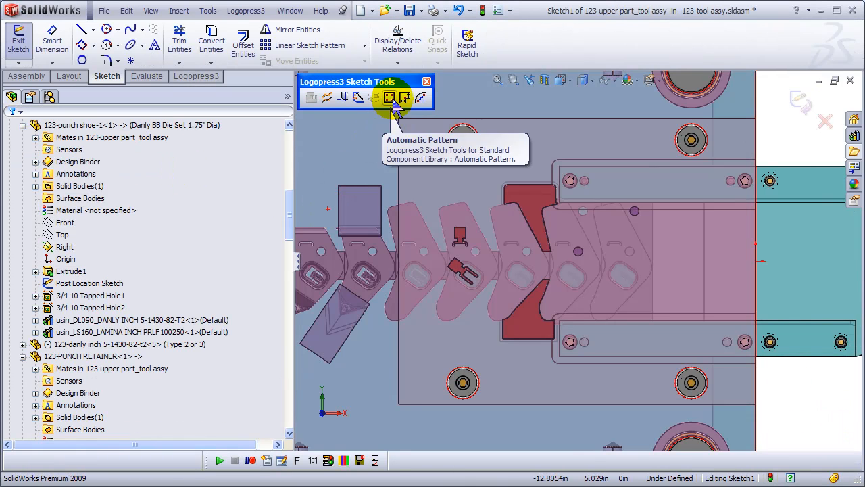
Pattern four socket head cap screws 0.75 in from the plate edges.
{"action": "left_click", "coordinate": [389, 97]}
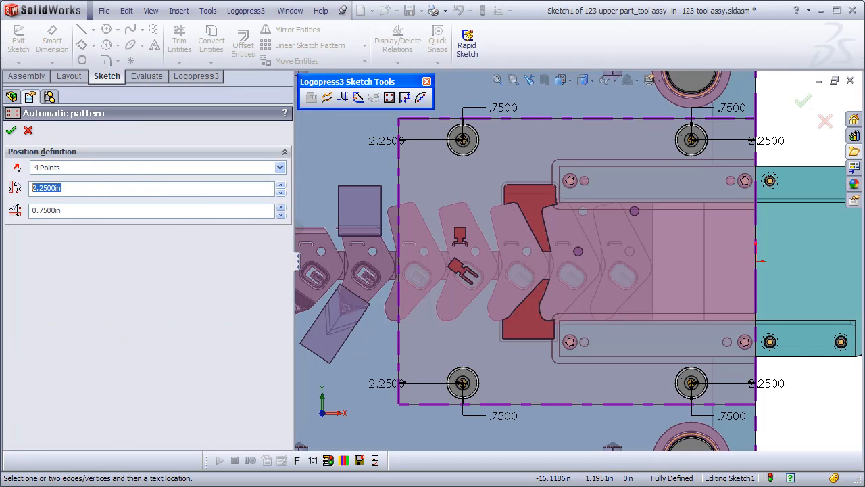
{"action": "type", "text": ".7"}
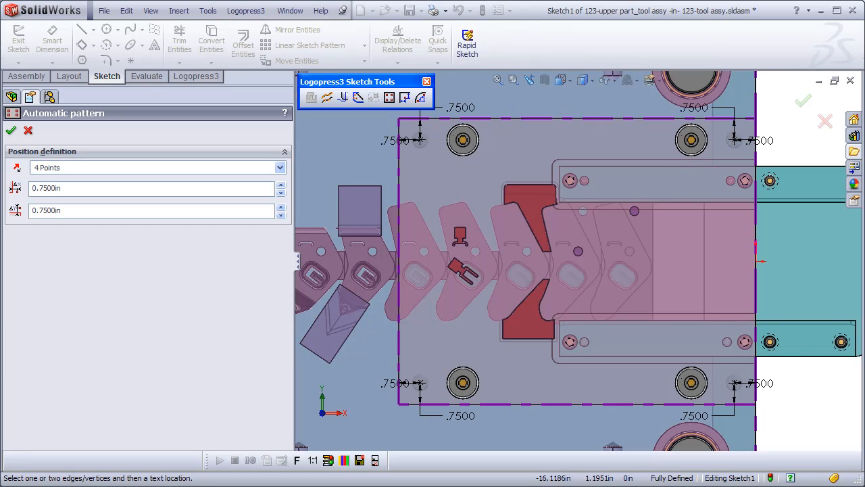
{"action": "left_click", "coordinate": [10, 129]}
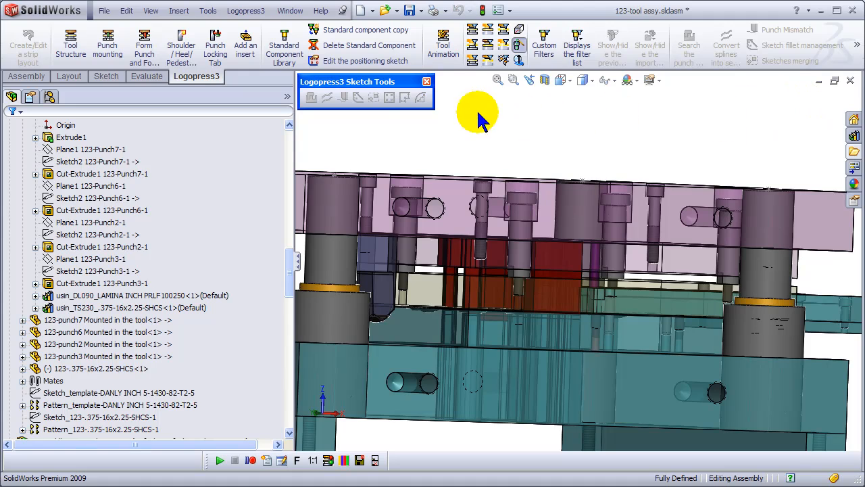
{"action": "mouse_move", "coordinate": [284, 42]}
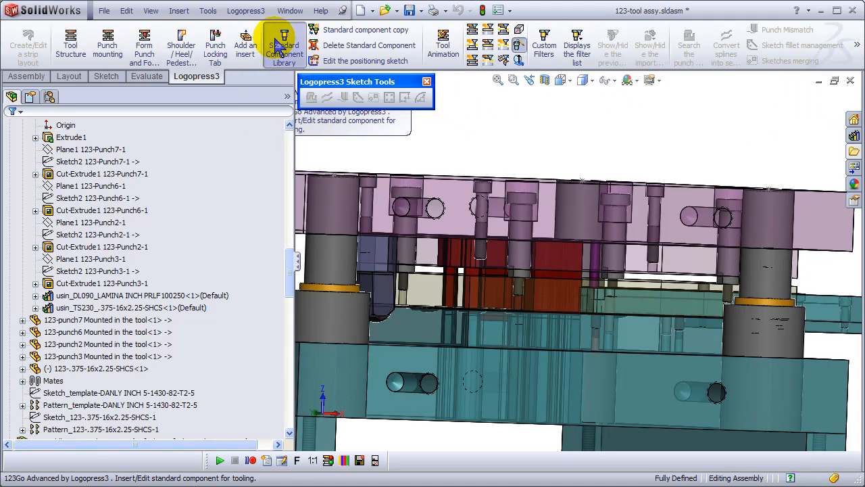
Define 0.375 in GENERIC INCH dowel pin mounting press-fit in the punch shoe.
{"action": "left_click", "coordinate": [283, 41]}
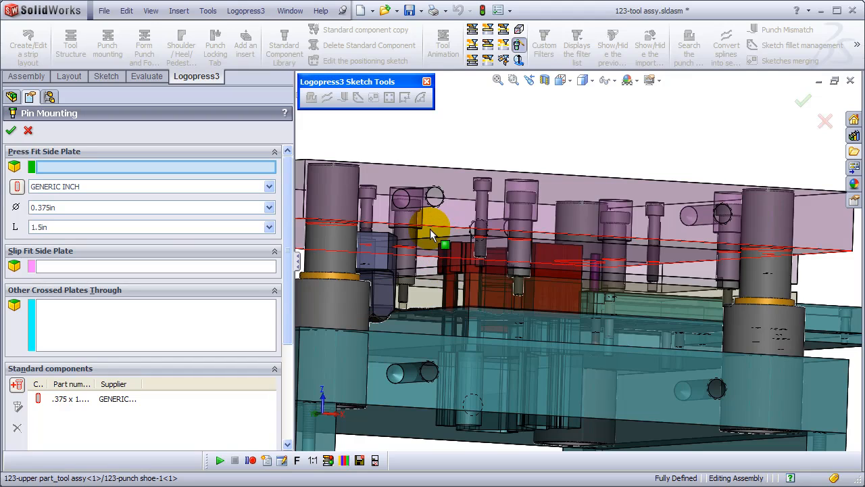
{"action": "left_click", "coordinate": [433, 263]}
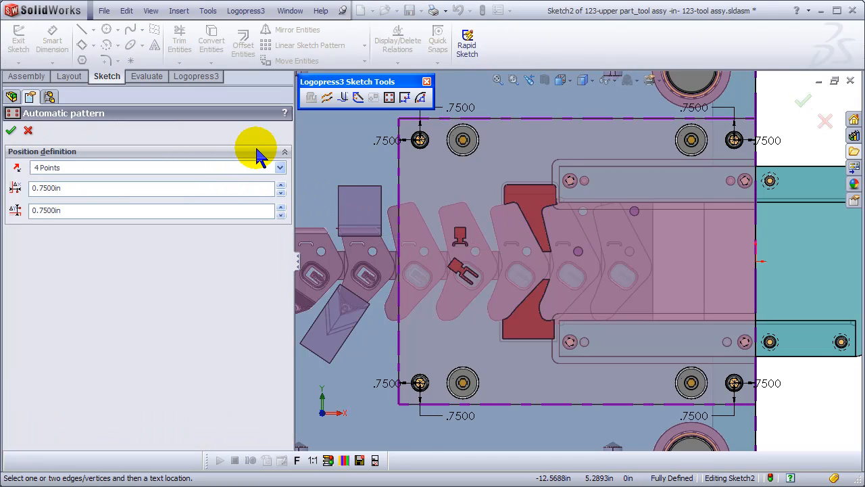
Pattern two dowel pins at opposite corners, 1.375 in and 0.75 in from the plate edges.
{"action": "left_click", "coordinate": [10, 130]}
{"action": "type", "text": "1.2500"}
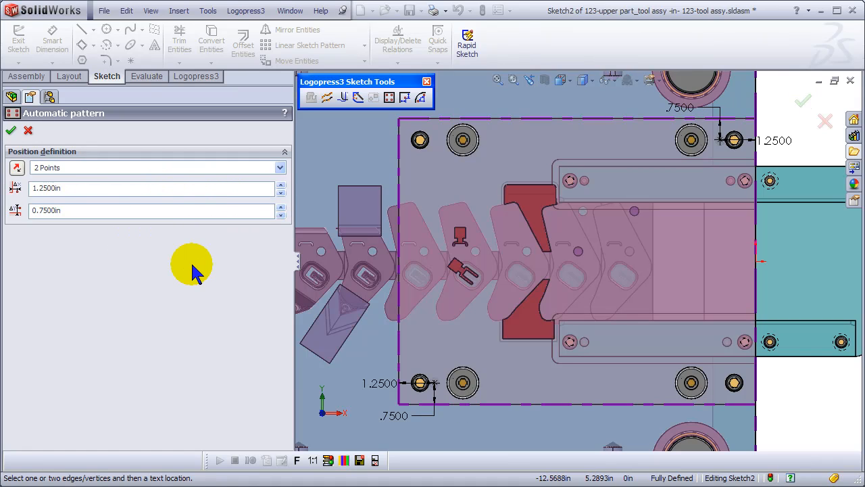
{"action": "left_click", "coordinate": [281, 183]}
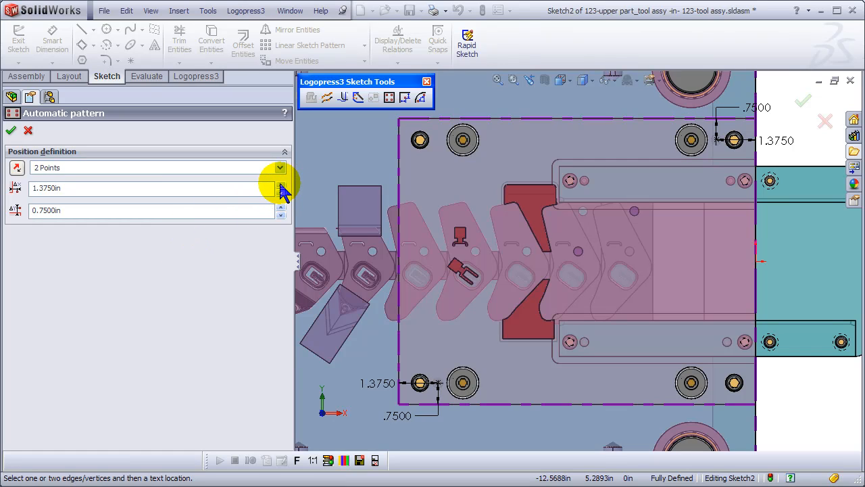
{"action": "left_click", "coordinate": [11, 130]}
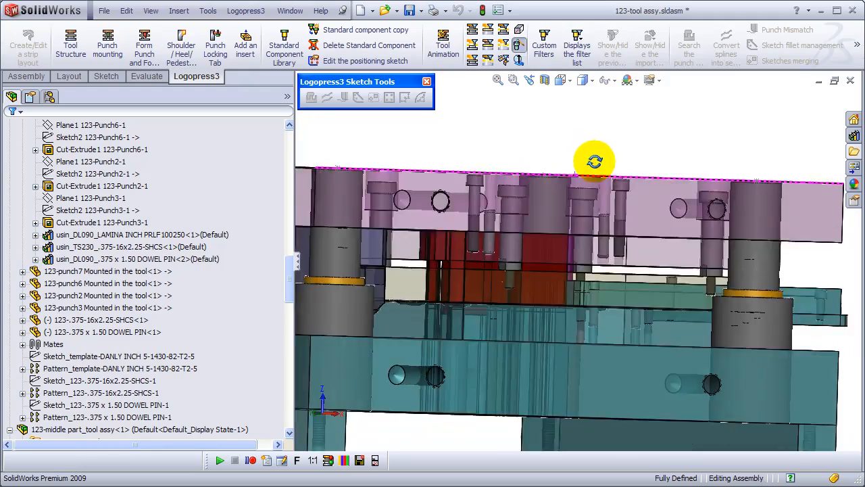
Mount a DADCO INCH nitrogen cylinder through punch shoe, retainer and stripper at 0.55 in offset.
{"action": "left_click_drag", "start_coordinate": [574, 162], "coordinate": [575, 136]}
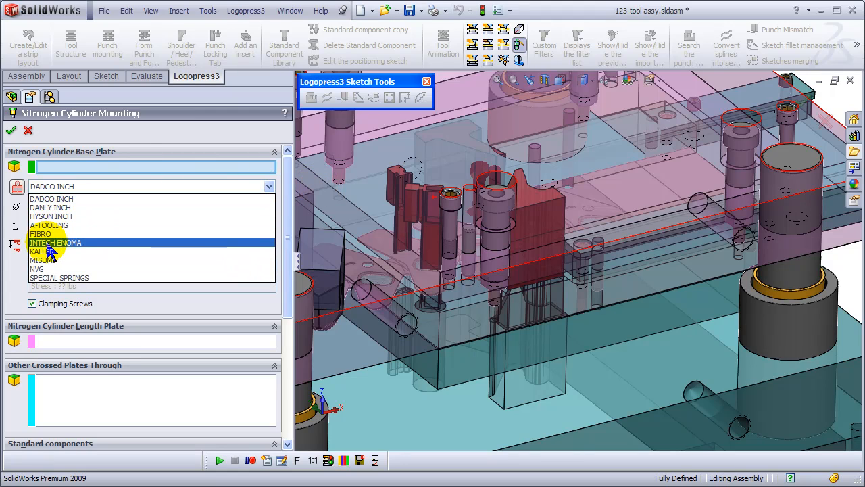
{"action": "left_click", "coordinate": [51, 197]}
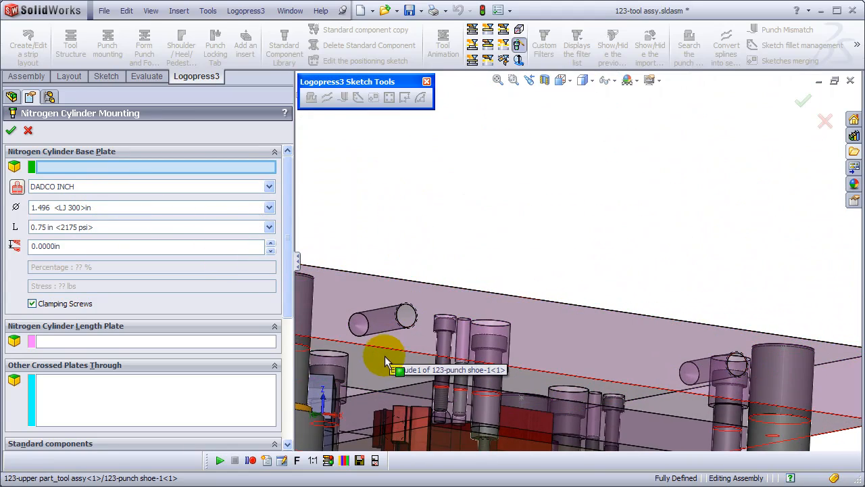
{"action": "left_click", "coordinate": [457, 331]}
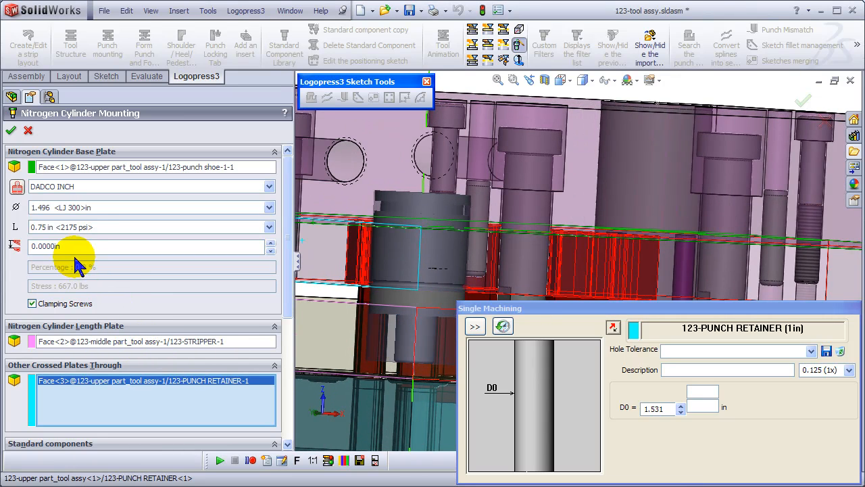
{"action": "triple_click", "coordinate": [148, 246]}
{"action": "type", "text": "0.5500"}
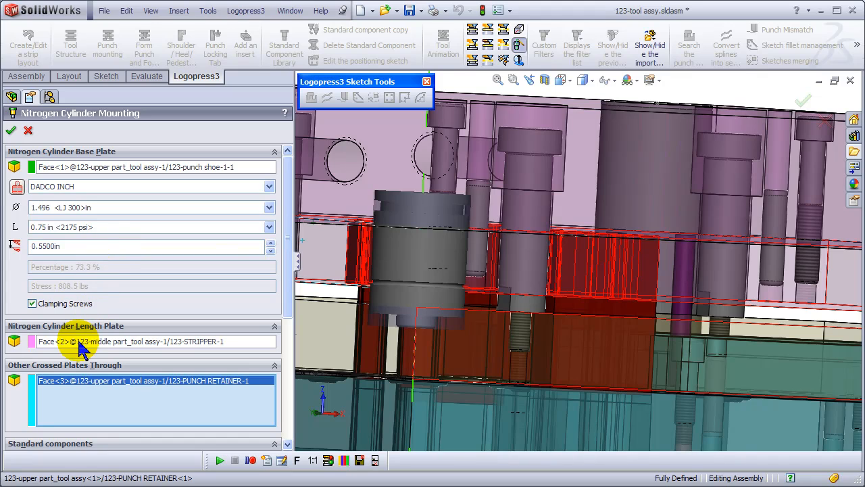
{"action": "left_click", "coordinate": [155, 340]}
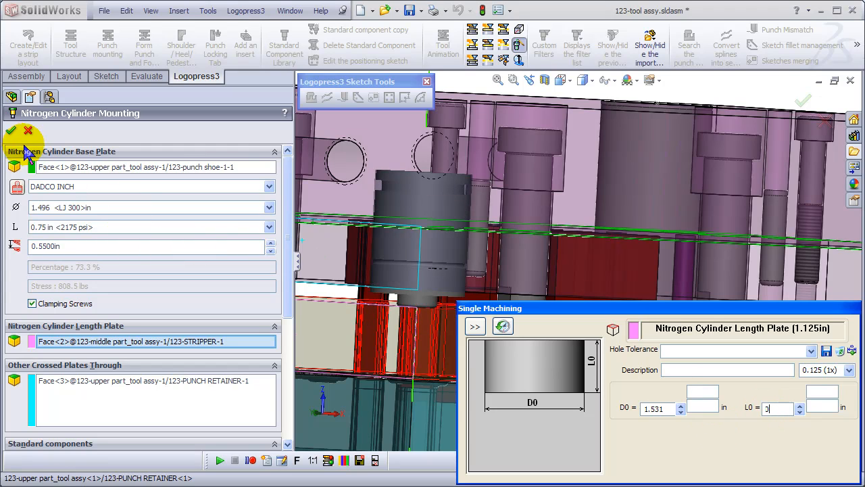
{"action": "left_click", "coordinate": [12, 129]}
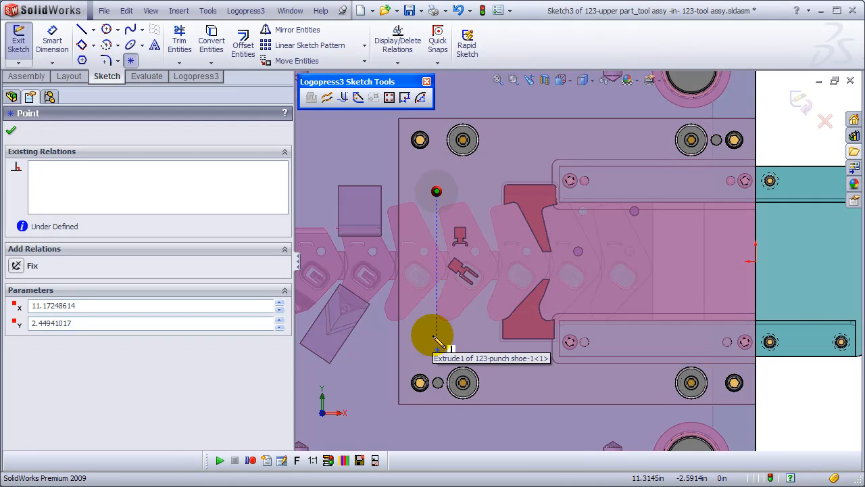
Move the nitrogen cylinder's location point to its new spot and return to the upper tool assembly.
{"action": "left_click_drag", "start_coordinate": [435, 337], "coordinate": [683, 192]}
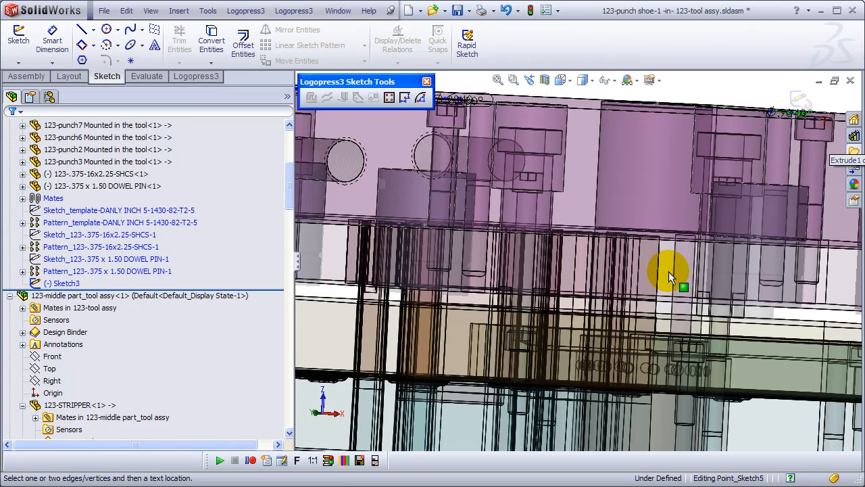
{"action": "left_click", "coordinate": [669, 270]}
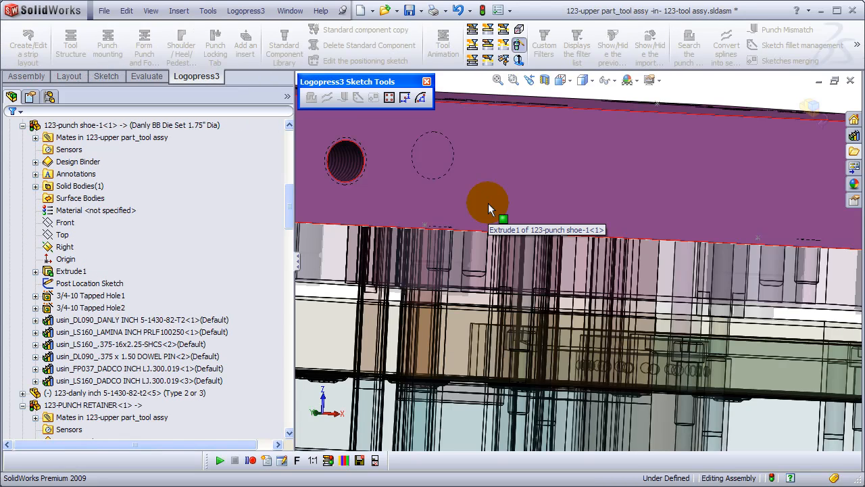
Define a GENERIC INCH 10-32 screw from the punch shoe into punch7.
{"action": "left_click", "coordinate": [488, 202]}
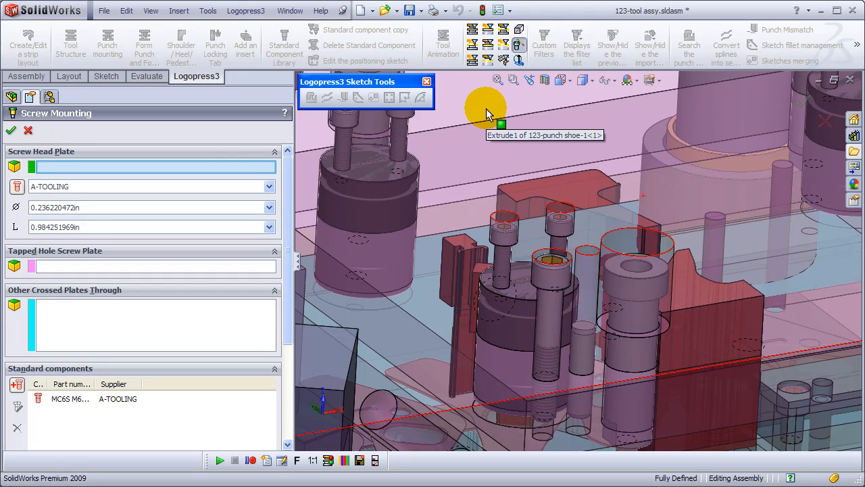
{"action": "left_click", "coordinate": [269, 187]}
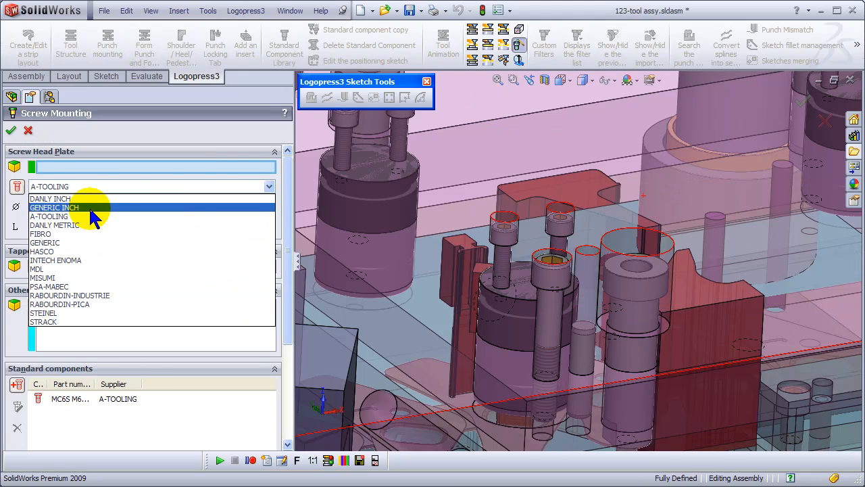
{"action": "left_click", "coordinate": [54, 208]}
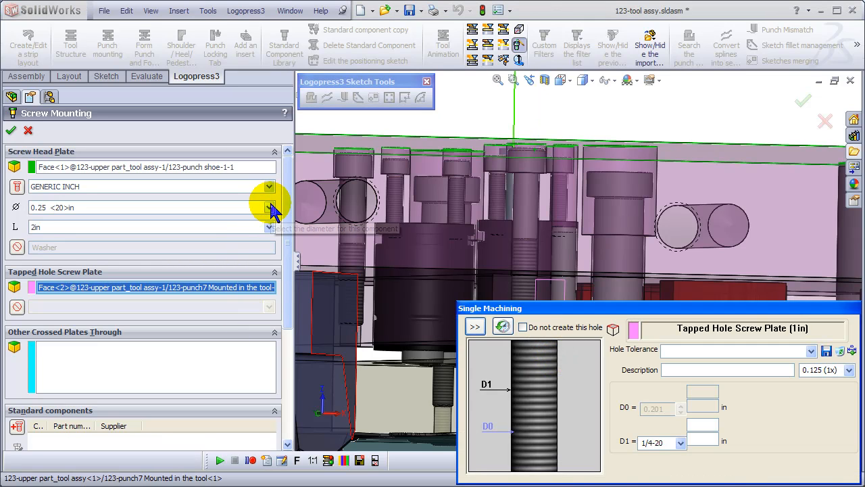
{"action": "left_click", "coordinate": [270, 207]}
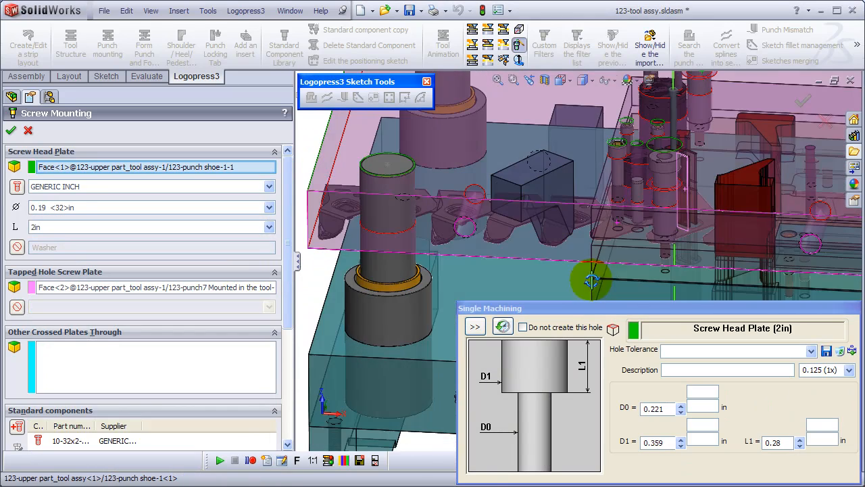
{"action": "left_click_drag", "start_coordinate": [592, 280], "coordinate": [656, 165]}
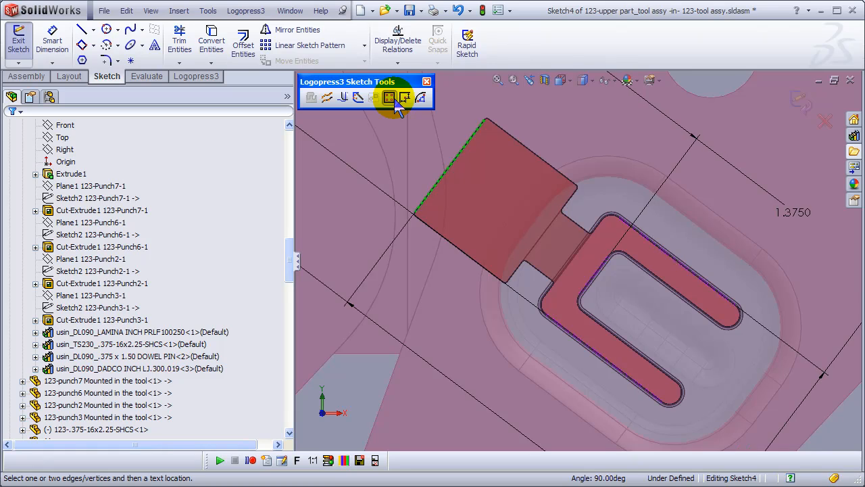
Place the screw point on the punch head circle and dimension it 0.375 in.
{"action": "left_click", "coordinate": [389, 97]}
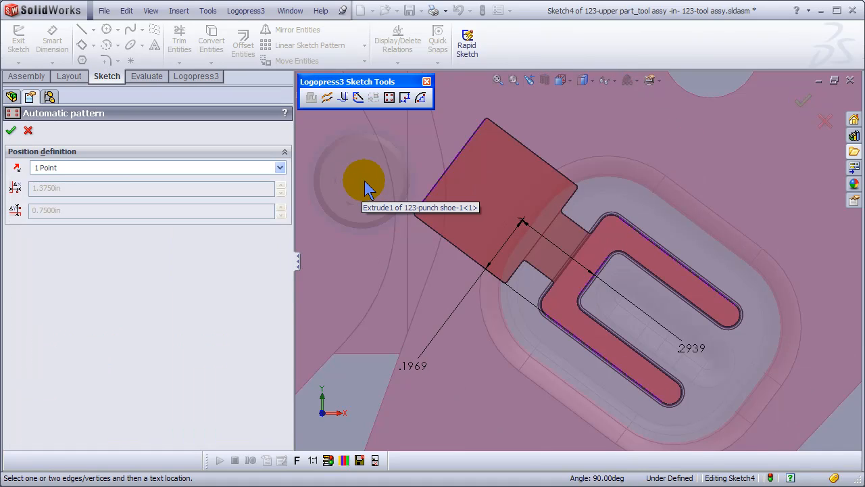
{"action": "left_click", "coordinate": [27, 130]}
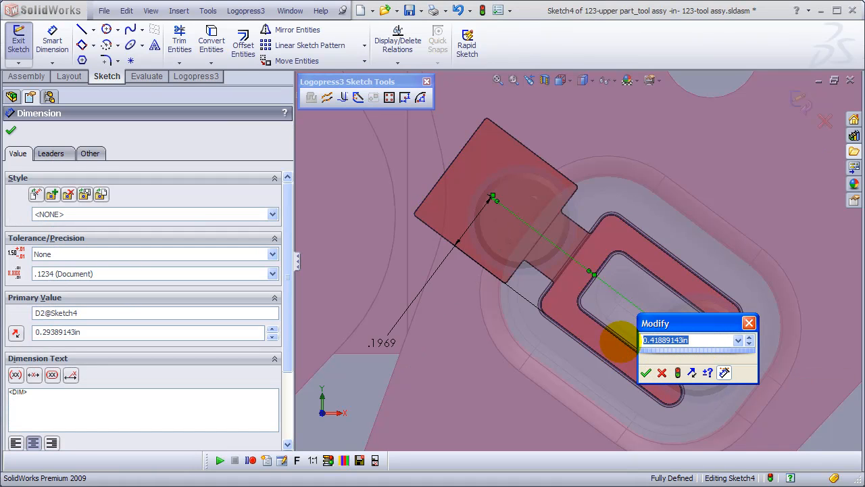
{"action": "type", "text": ".375"}
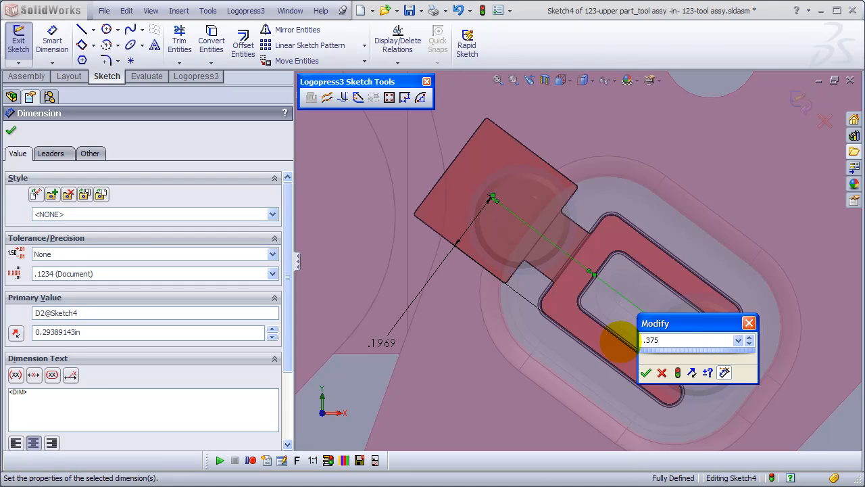
{"action": "left_click", "coordinate": [646, 373]}
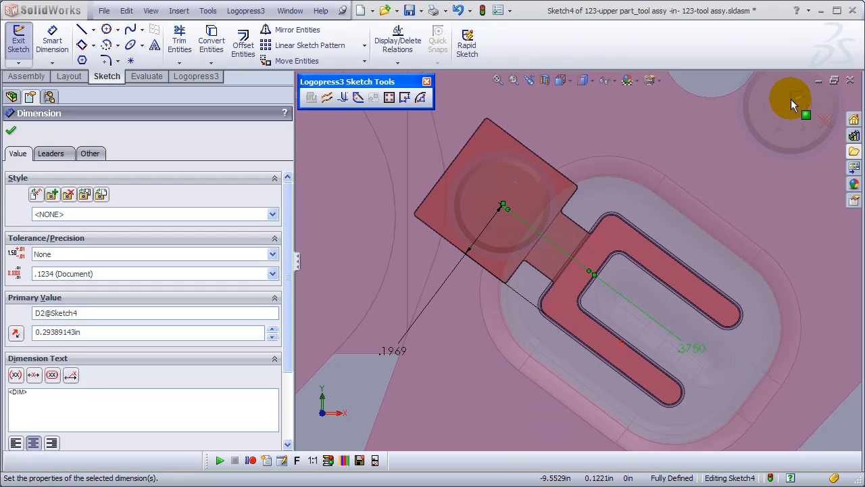
{"action": "left_click", "coordinate": [11, 129]}
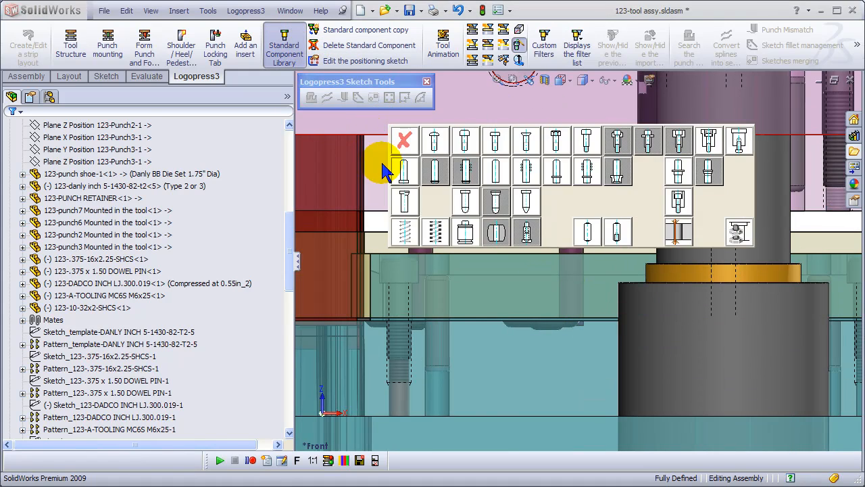
{"action": "mouse_move", "coordinate": [406, 202]}
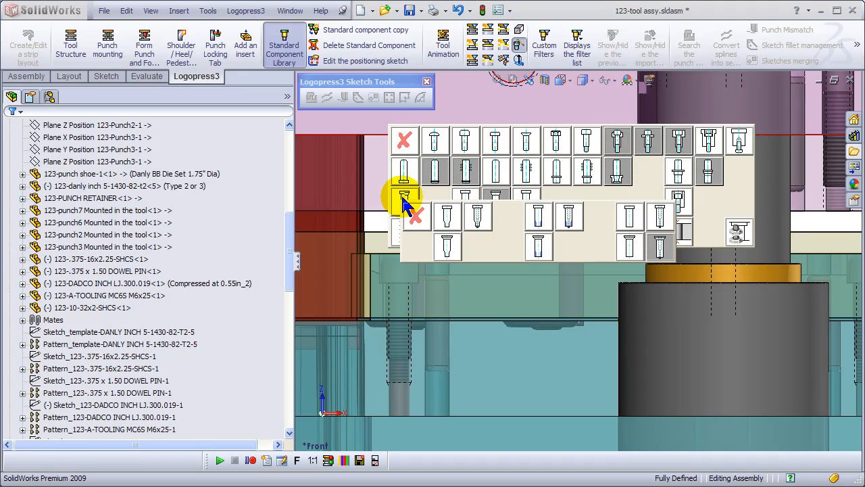
{"action": "mouse_move", "coordinate": [478, 216]}
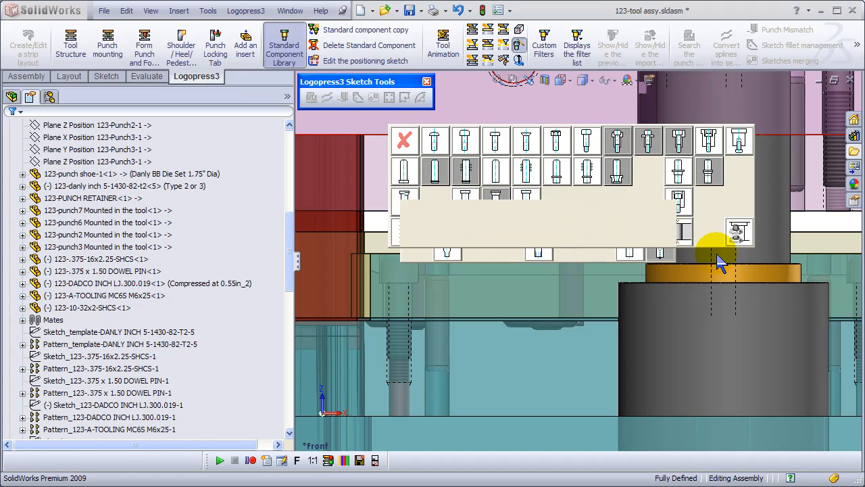
Start a cylindrical punch from the Standard Component Library (DAYTON VERSATILE INCH, 0.375 x 2.5 in).
{"action": "left_click", "coordinate": [738, 232]}
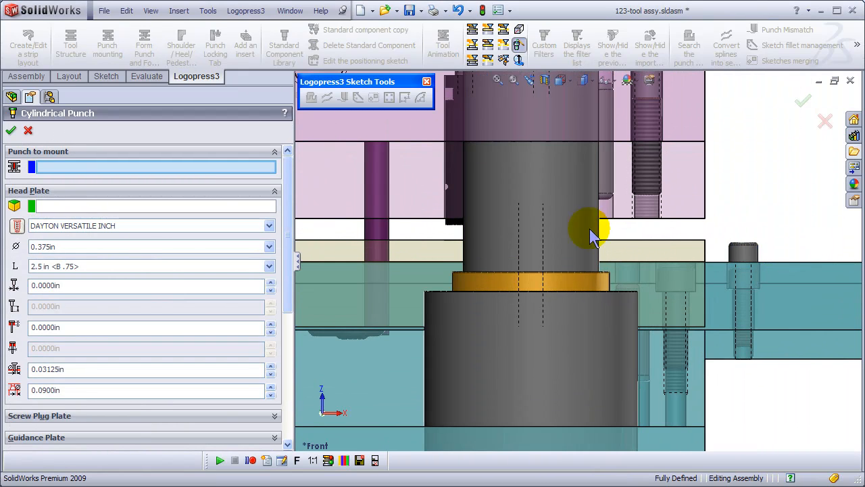
{"action": "mouse_move", "coordinate": [374, 233]}
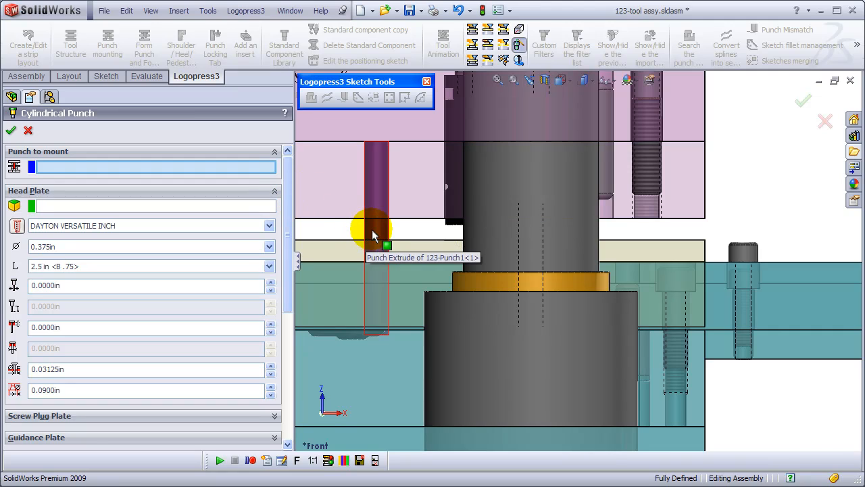
Mount the punch on the punch 1 profile with the head plate face selected.
{"action": "left_click", "coordinate": [376, 230]}
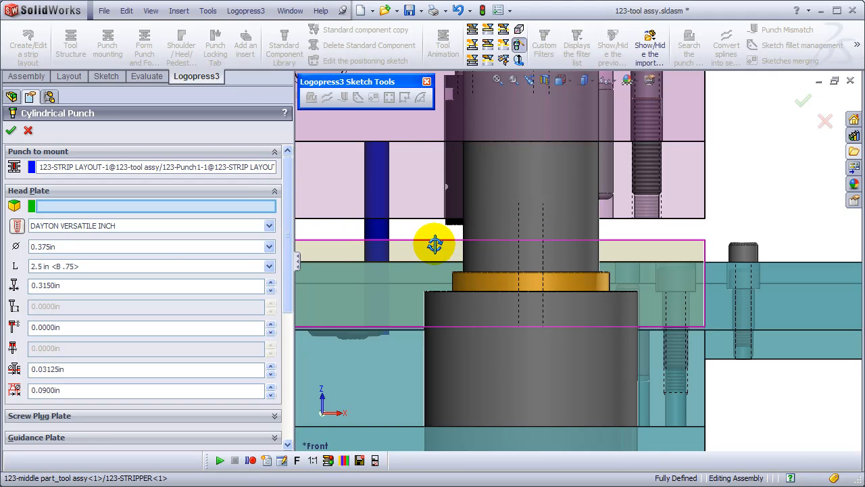
{"action": "left_click", "coordinate": [385, 244]}
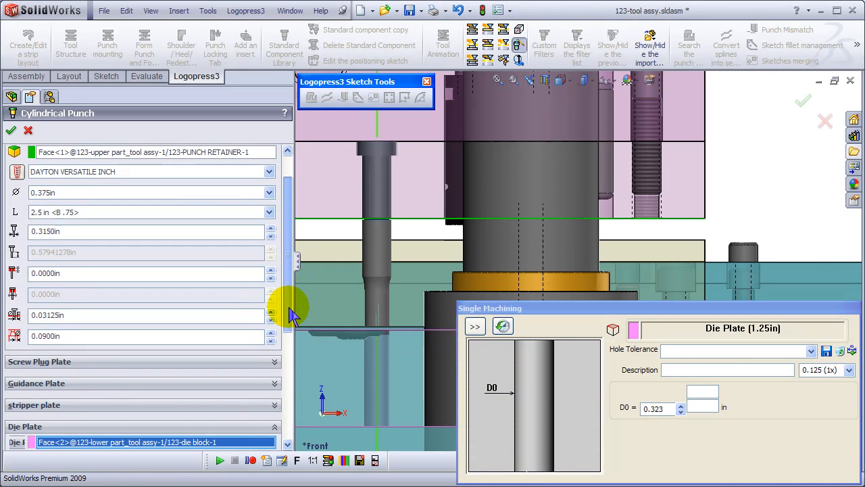
{"action": "scroll", "scroll_direction": "down", "scroll_amount": 3}
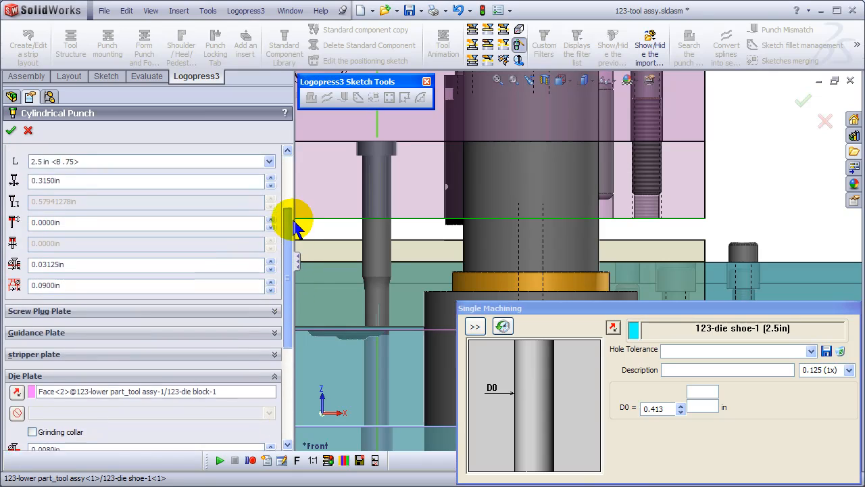
{"action": "left_click", "coordinate": [269, 224]}
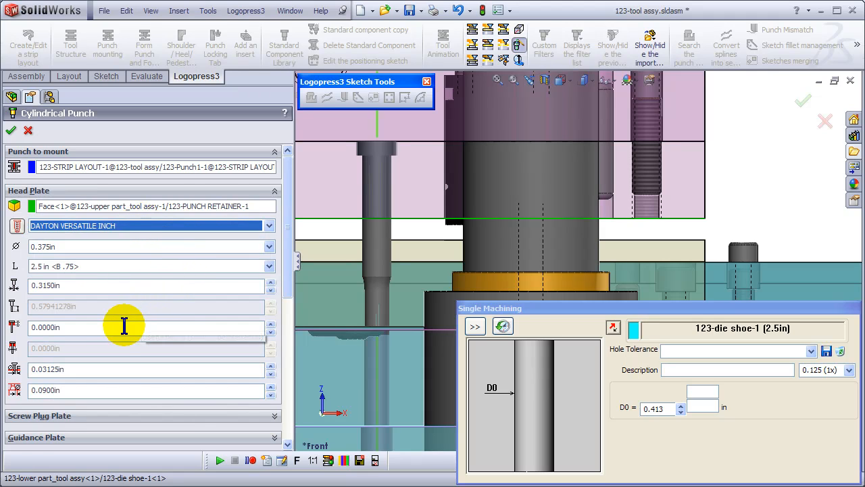
Assign the stripper plate face as the punch's stripper plate.
{"action": "scroll", "scroll_direction": "down", "scroll_amount": 3}
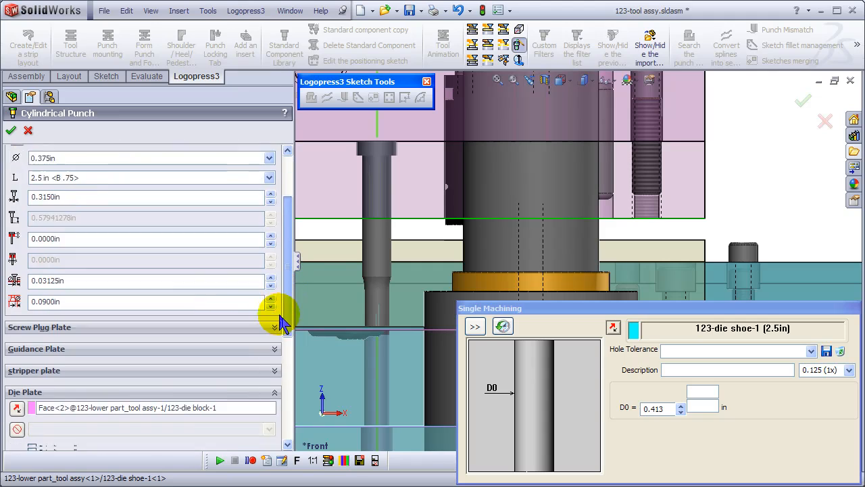
{"action": "scroll", "scroll_direction": "down", "scroll_amount": 3}
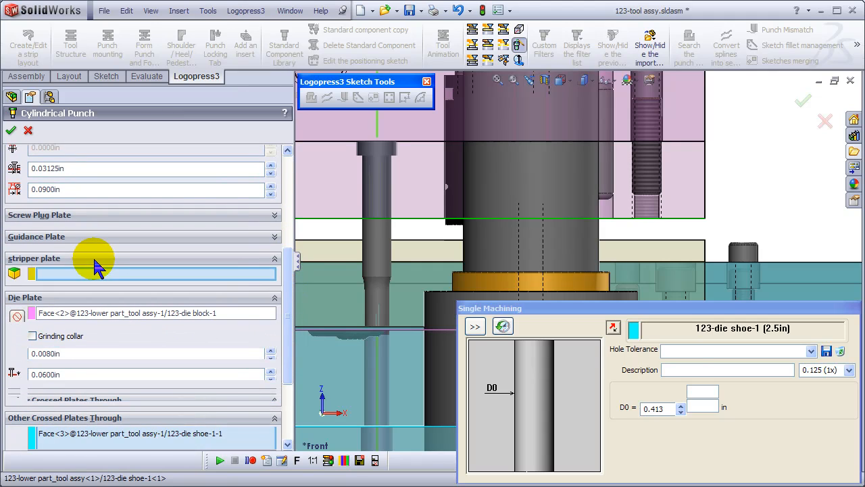
{"action": "left_click", "coordinate": [406, 297]}
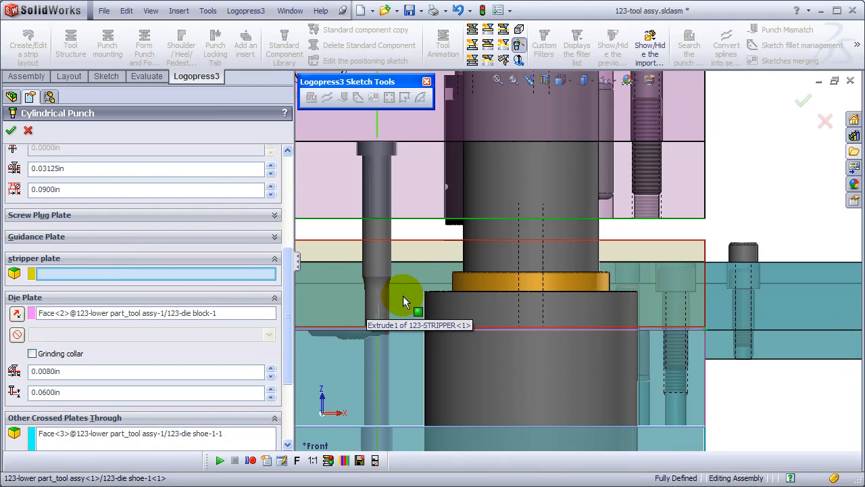
{"action": "left_click", "coordinate": [412, 273]}
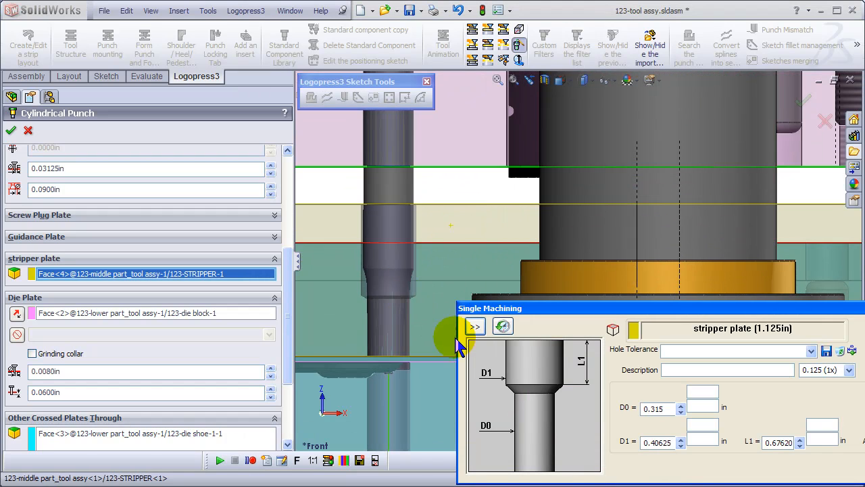
Set the stripper hole machining to diameter D0 .344 and depth L1 0.875.
{"action": "triple_click", "coordinate": [654, 409]}
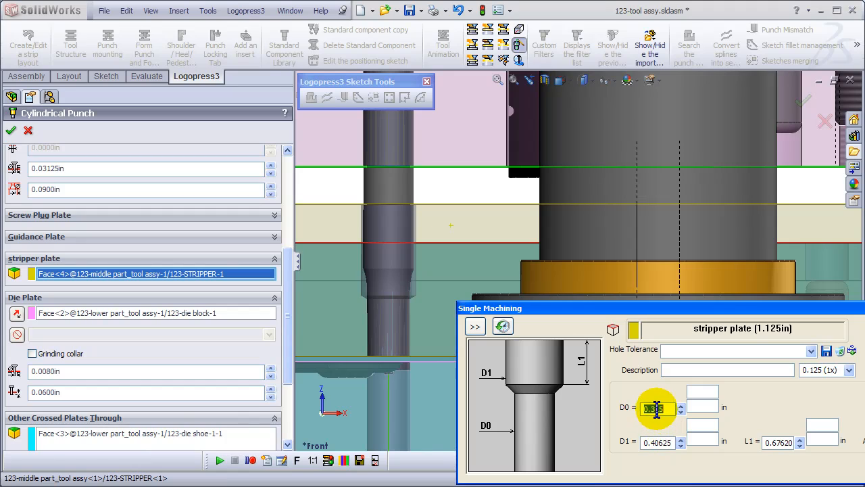
{"action": "type", "text": ".344"}
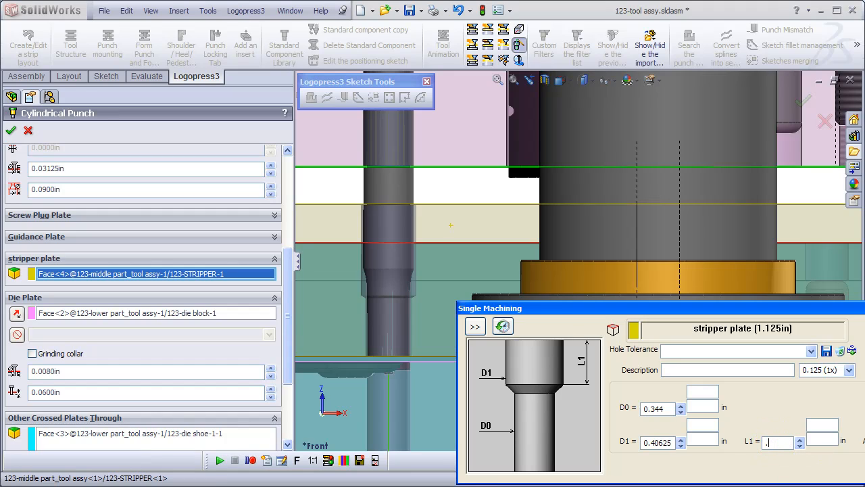
{"action": "type", "text": "0.875"}
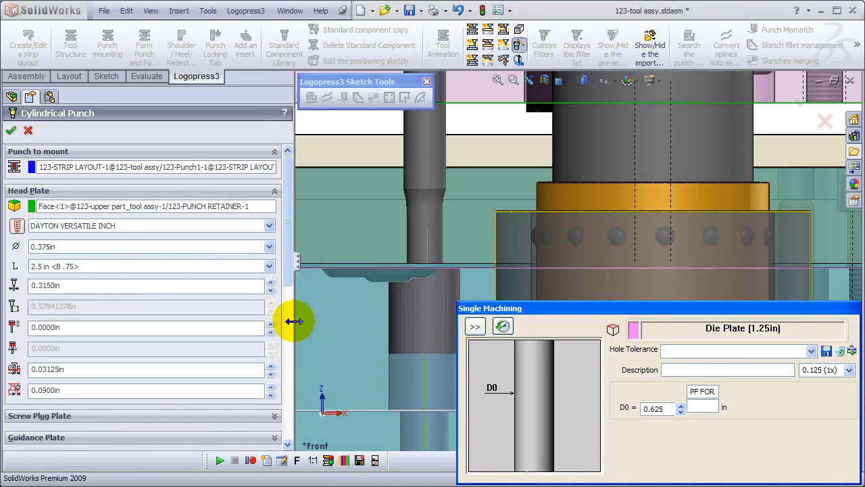
Choose the 1.25 in <VNX-62> die button length and move on to other crossed plates.
{"action": "scroll", "scroll_direction": "down", "scroll_amount": 3}
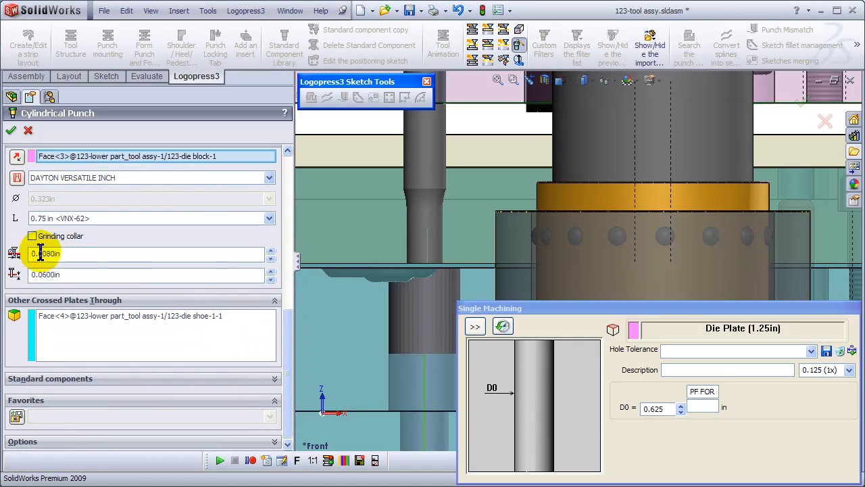
{"action": "left_click", "coordinate": [270, 217]}
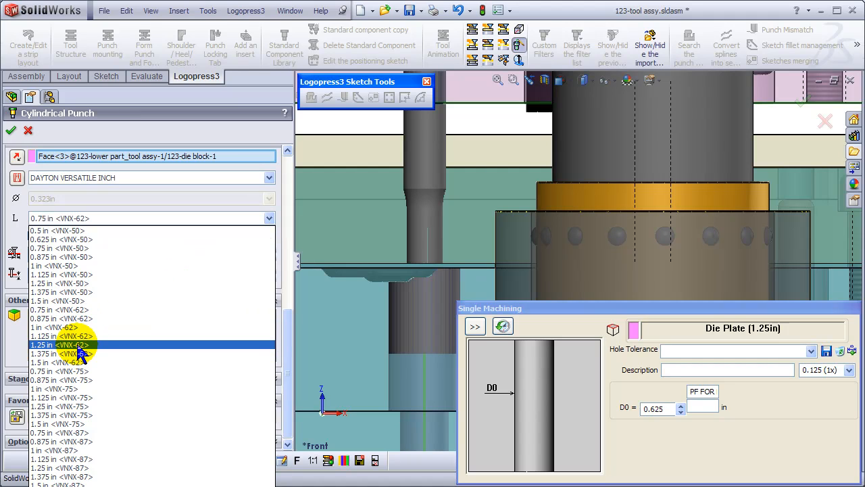
{"action": "left_click", "coordinate": [61, 345]}
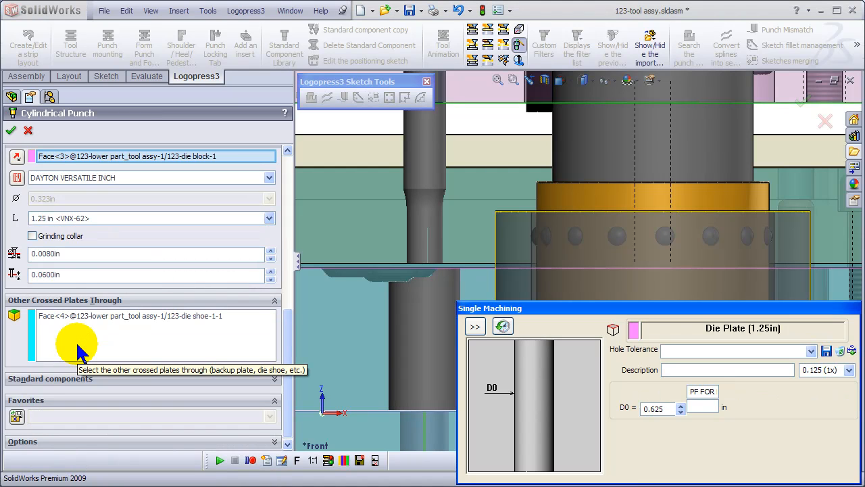
{"action": "left_click", "coordinate": [11, 130]}
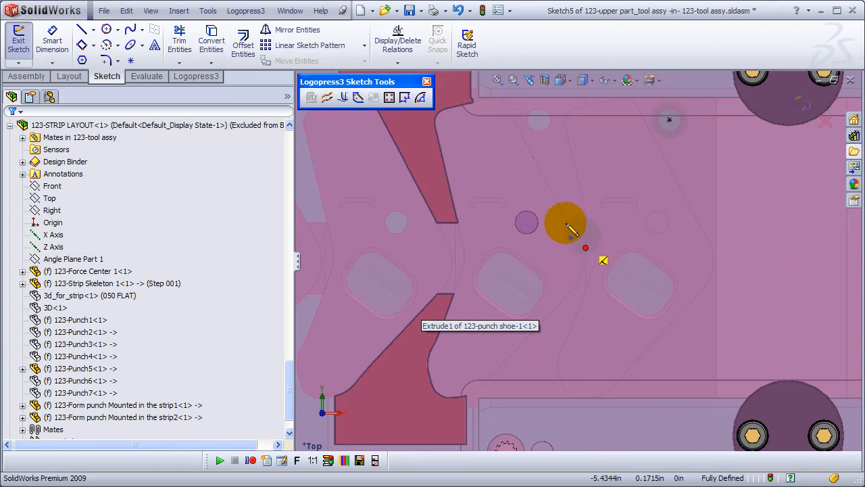
{"action": "mouse_move", "coordinate": [389, 97]}
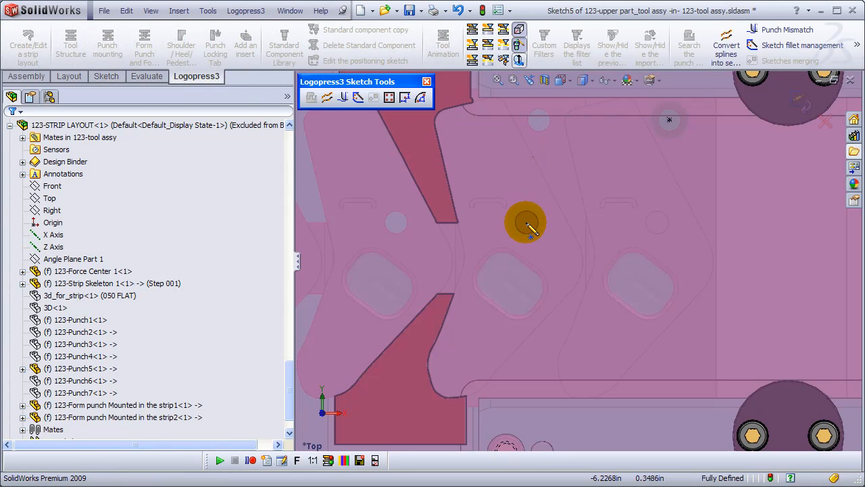
Locate the punch on the pierce circle in the strip layout sketch.
{"action": "left_click", "coordinate": [526, 222]}
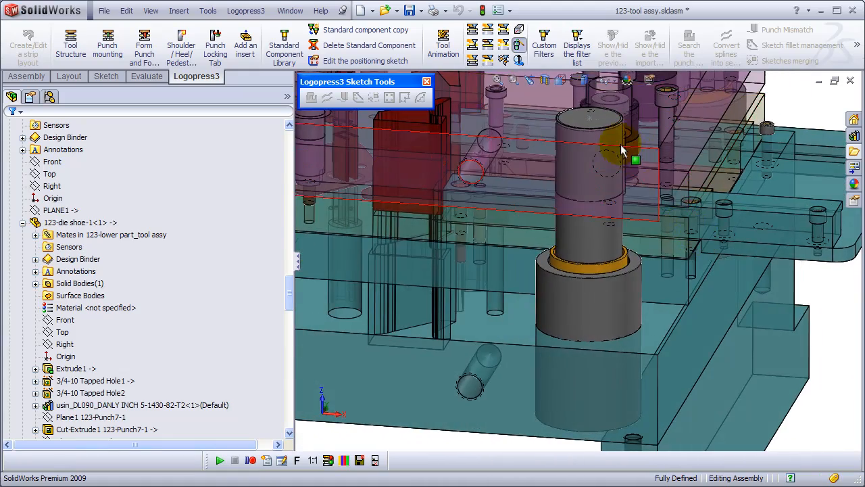
{"action": "left_click_drag", "start_coordinate": [622, 156], "coordinate": [507, 196]}
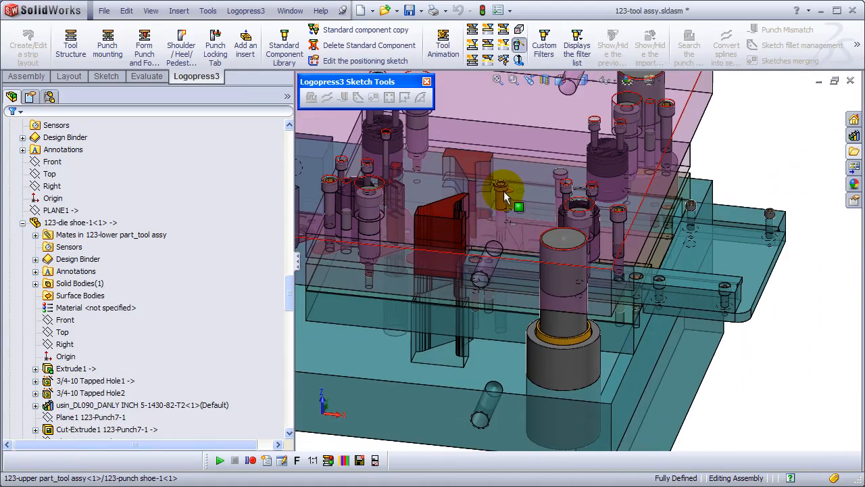
{"action": "scroll", "scroll_direction": "down", "scroll_amount": 3}
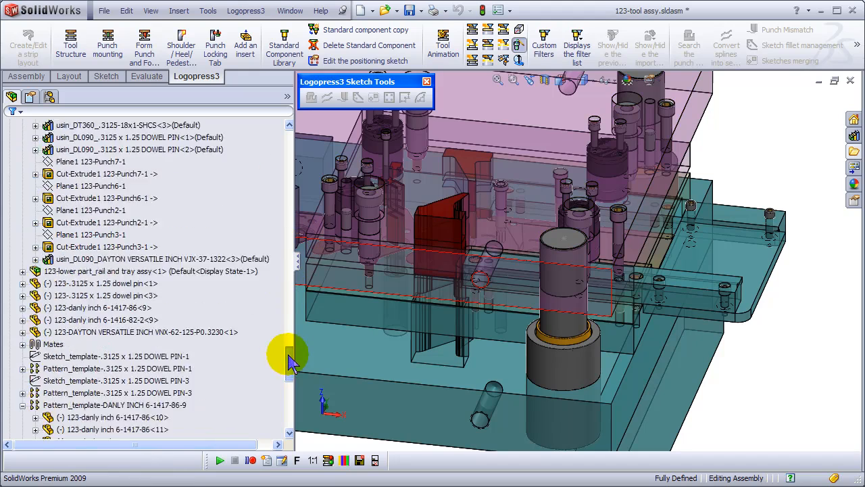
{"action": "left_click", "coordinate": [80, 331]}
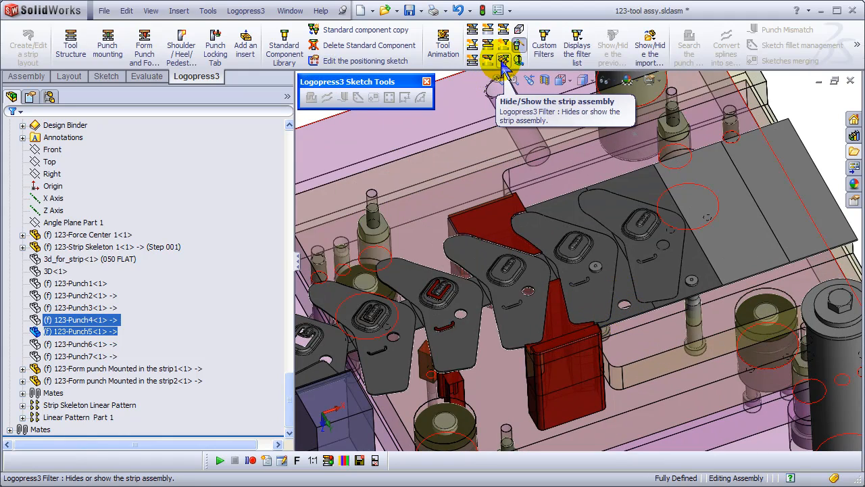
Hide the strip assembly and orbit to view the die plates, punches and cylinders.
{"action": "left_click", "coordinate": [503, 63]}
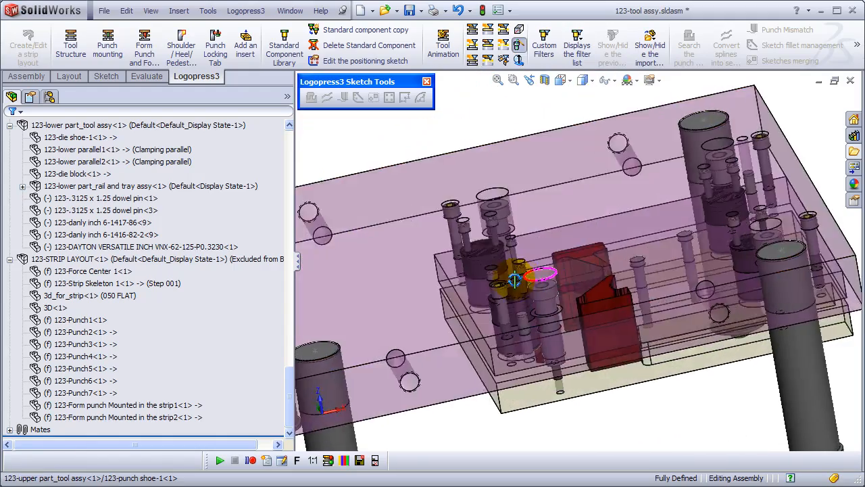
{"action": "left_click_drag", "start_coordinate": [540, 271], "coordinate": [717, 216]}
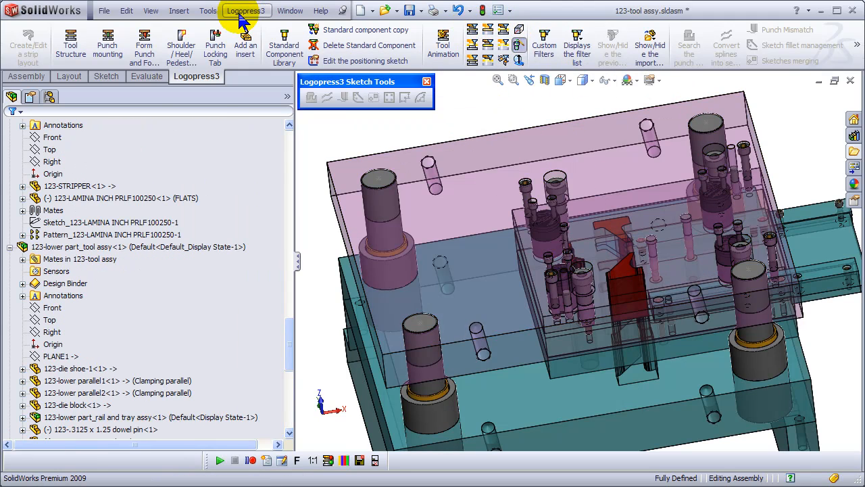
Run Logopress3 Spring force computation, review the four DADCO L3.300.019 cylinders, and close it.
{"action": "left_click", "coordinate": [246, 11]}
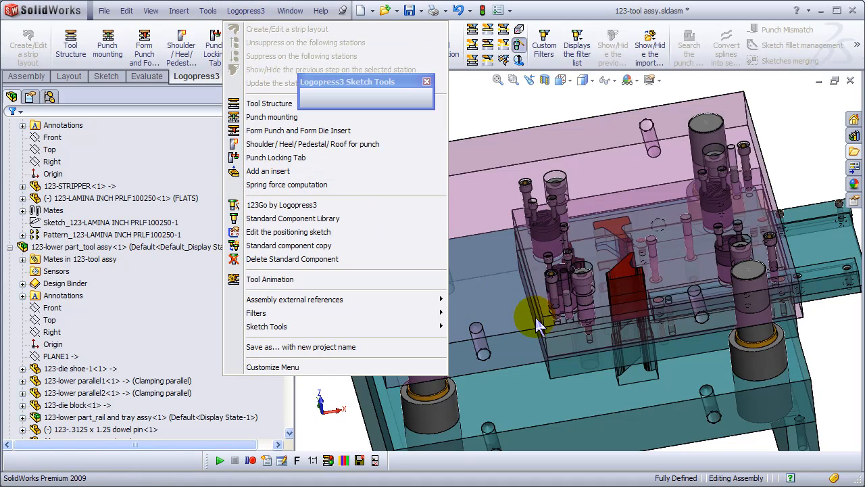
{"action": "left_click", "coordinate": [287, 184]}
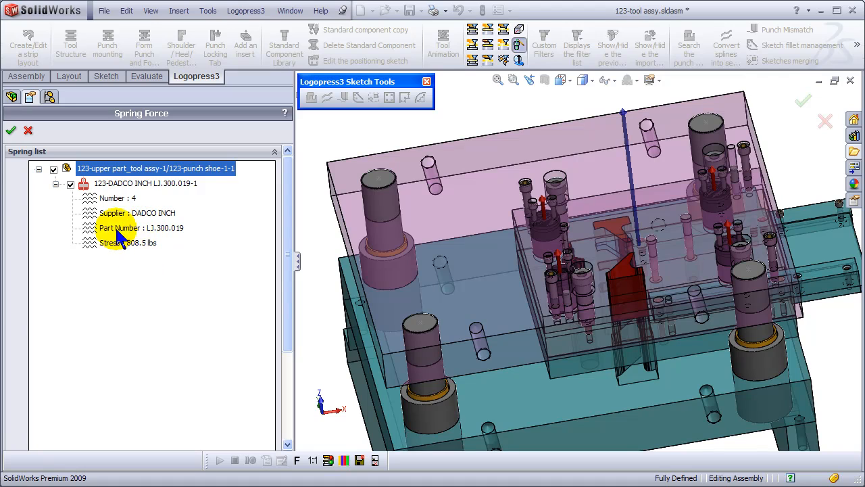
{"action": "left_click", "coordinate": [11, 129]}
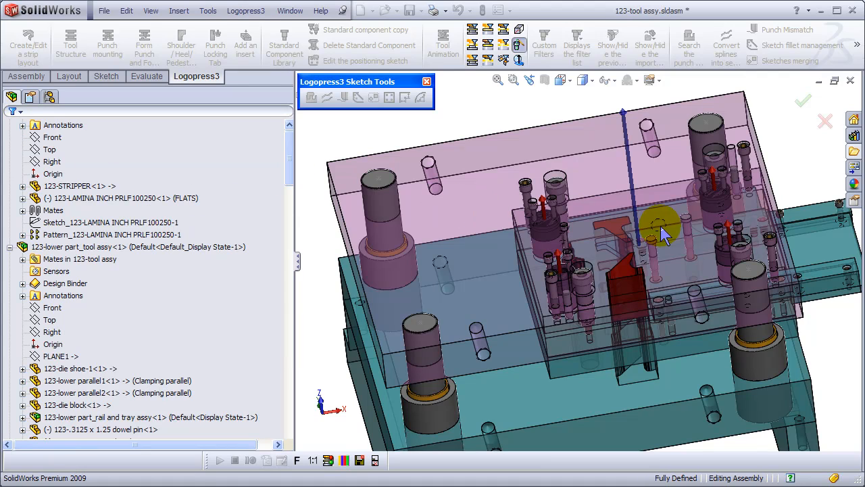